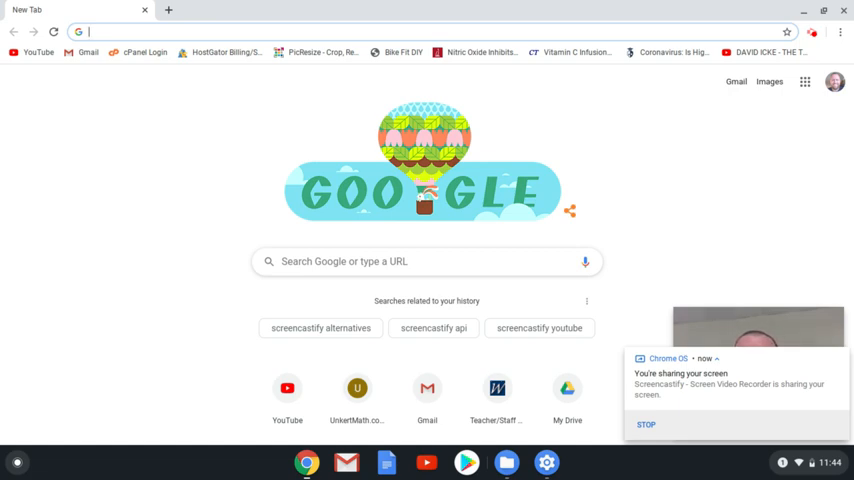
mouse_move(836, 98)
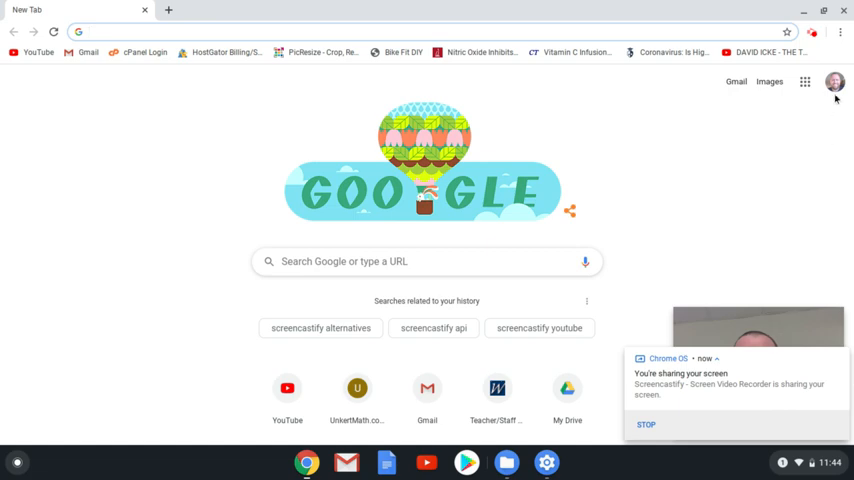
left_click(834, 81)
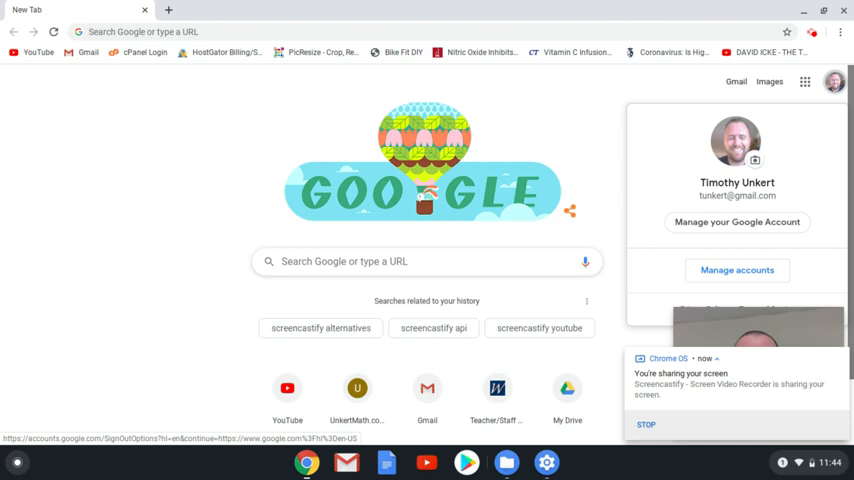
left_click(737, 270)
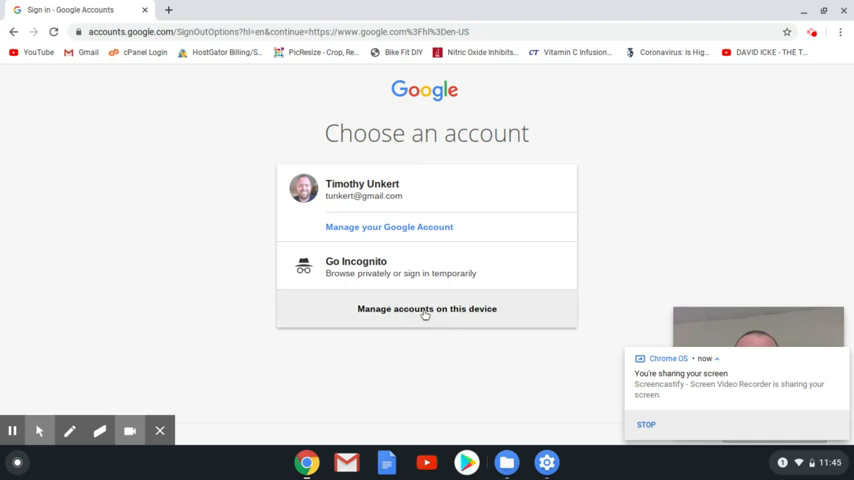
left_click(426, 308)
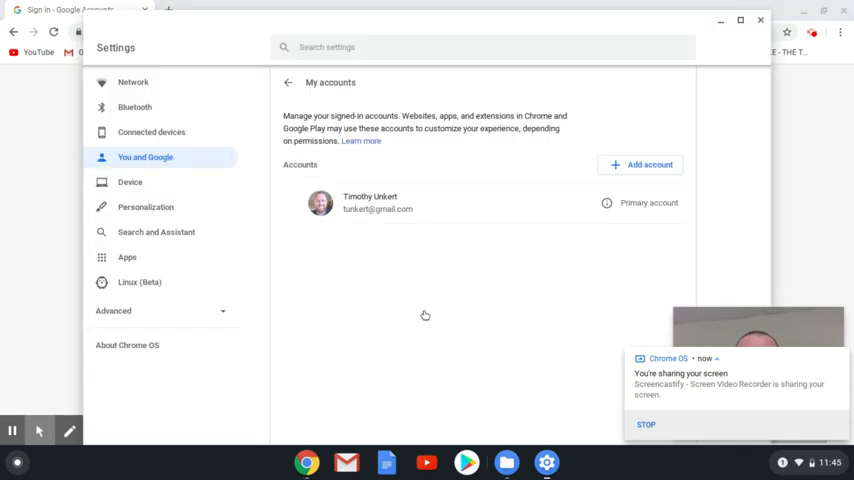
mouse_move(605, 187)
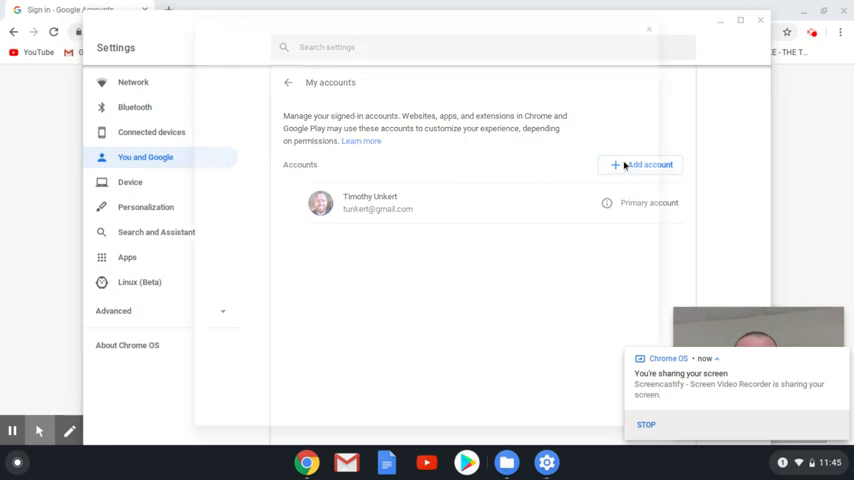
left_click(643, 164)
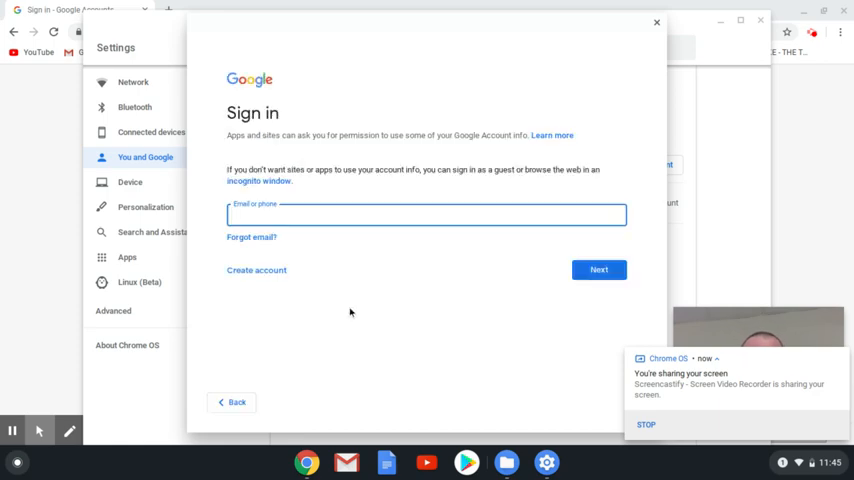
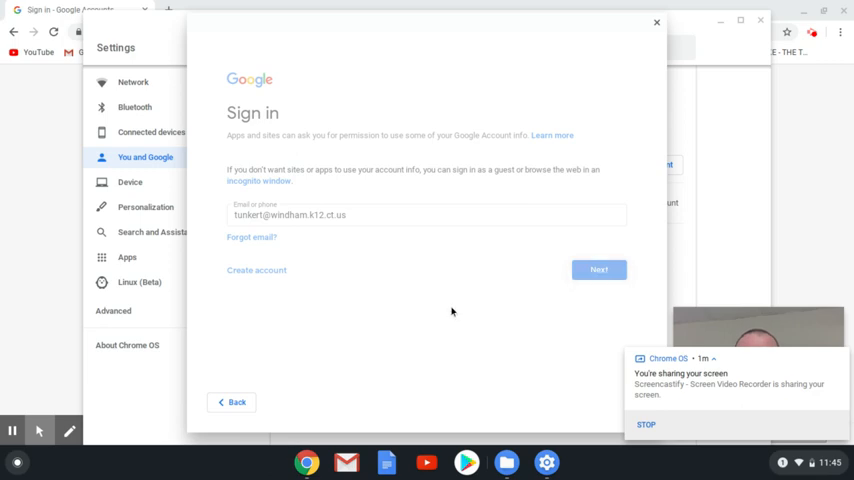
left_click(598, 269)
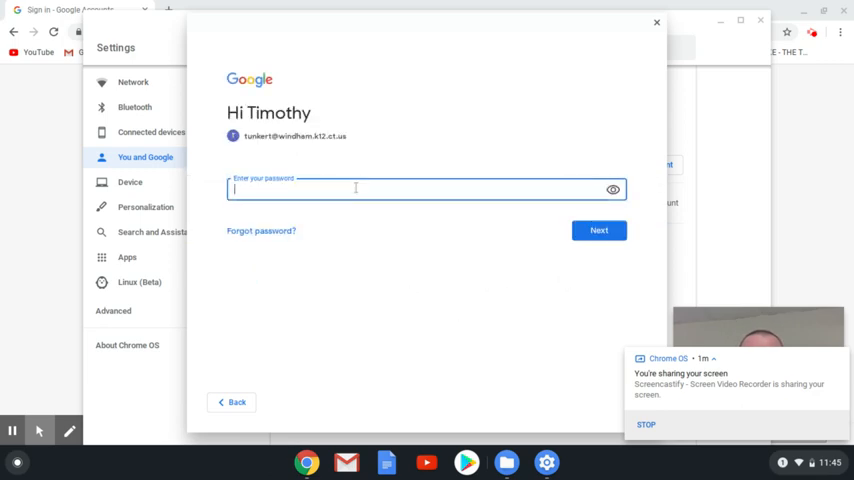
type("••••")
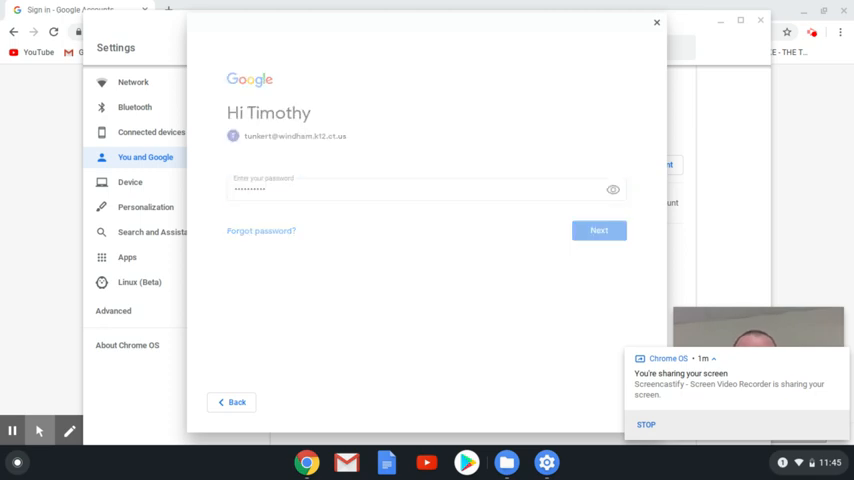
left_click(598, 230)
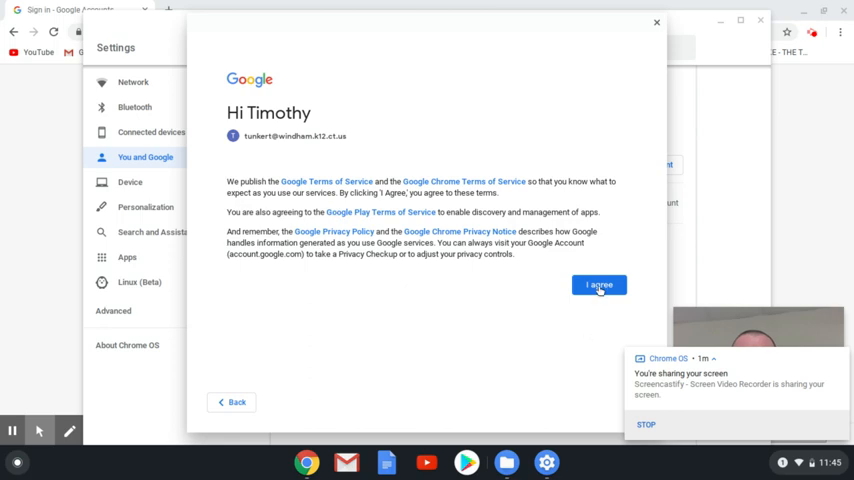
left_click(598, 285)
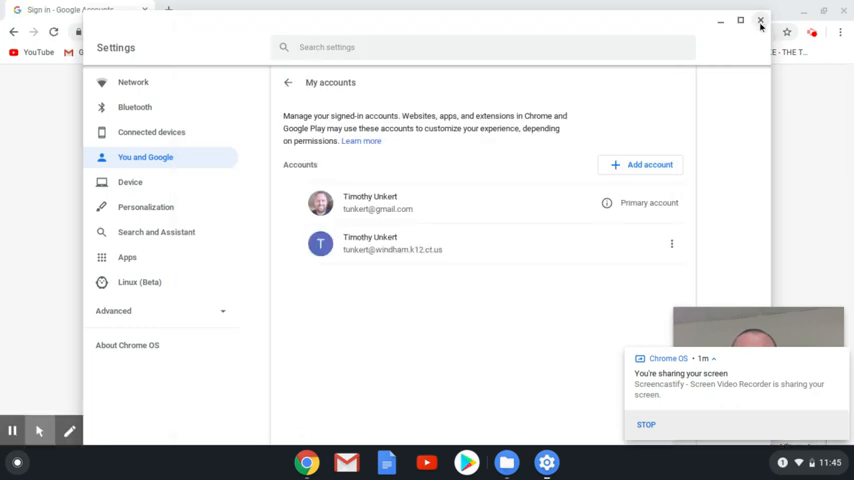
Close the Settings window to return to the Google homepage under the school account.
left_click(760, 20)
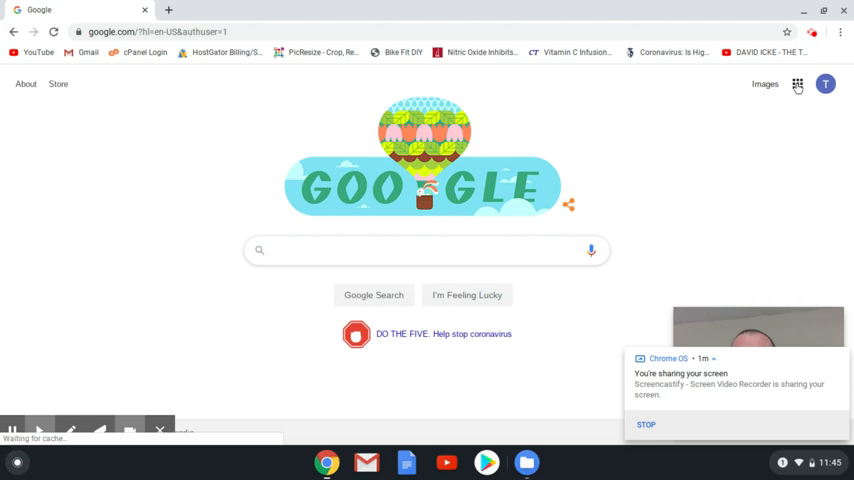
Launch Google Classroom from the Google apps grid to show the class cards.
left_click(797, 84)
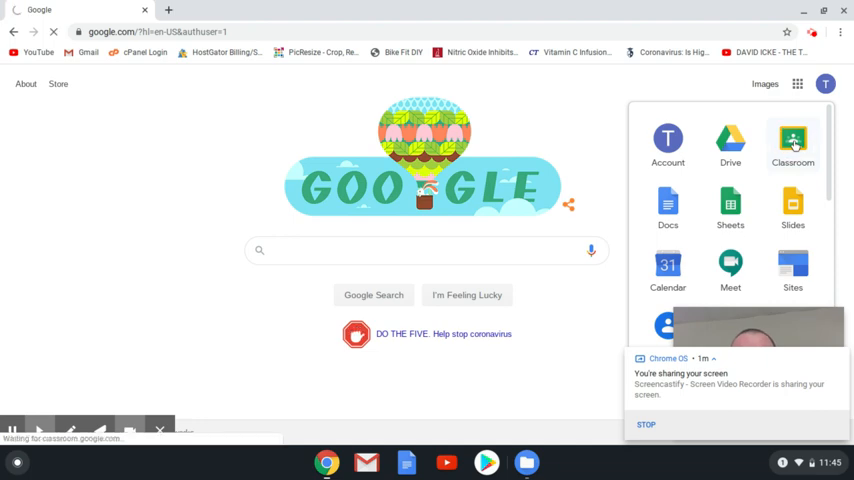
left_click(792, 140)
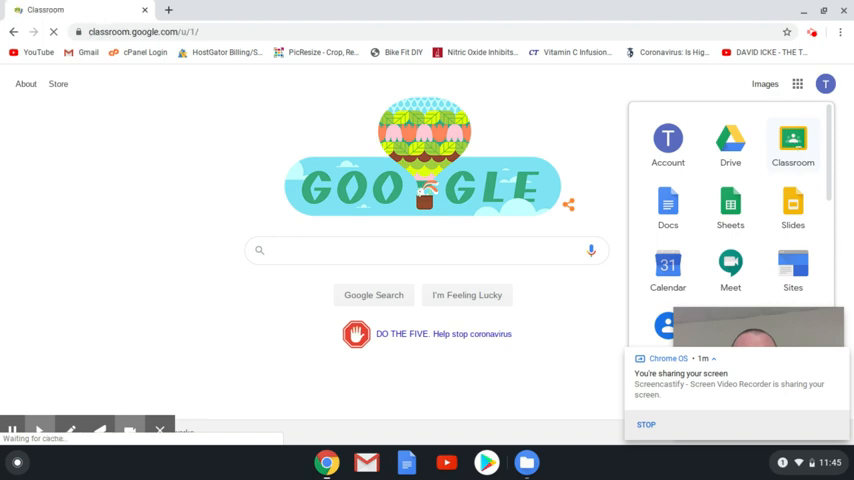
left_click(792, 143)
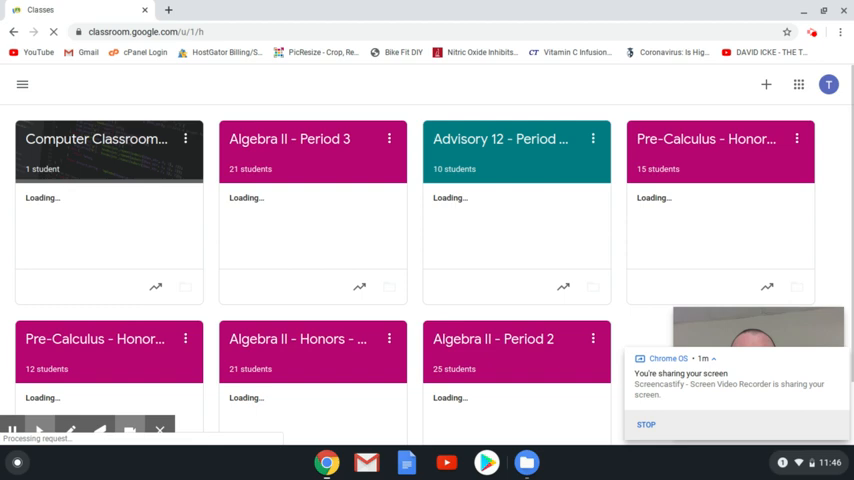